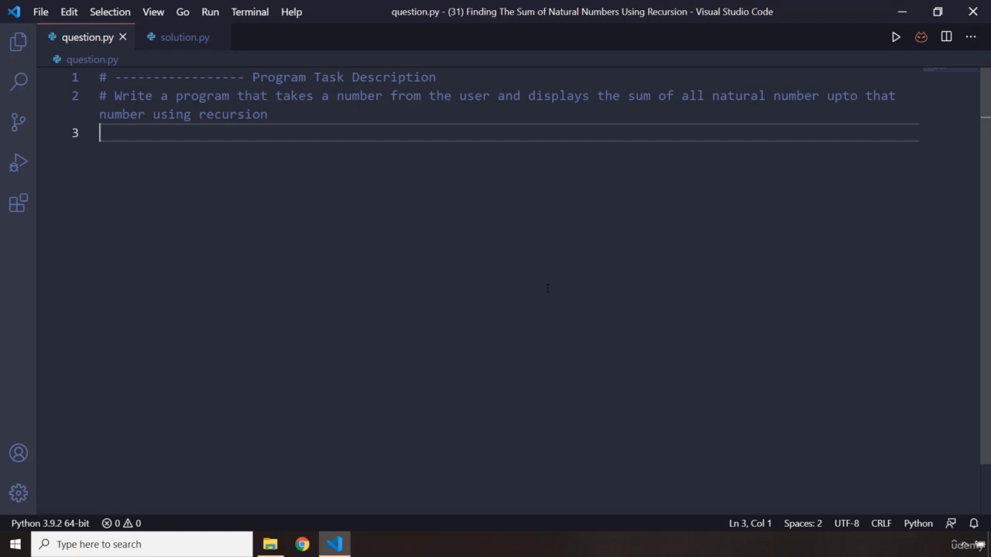
mouse_move(277, 114)
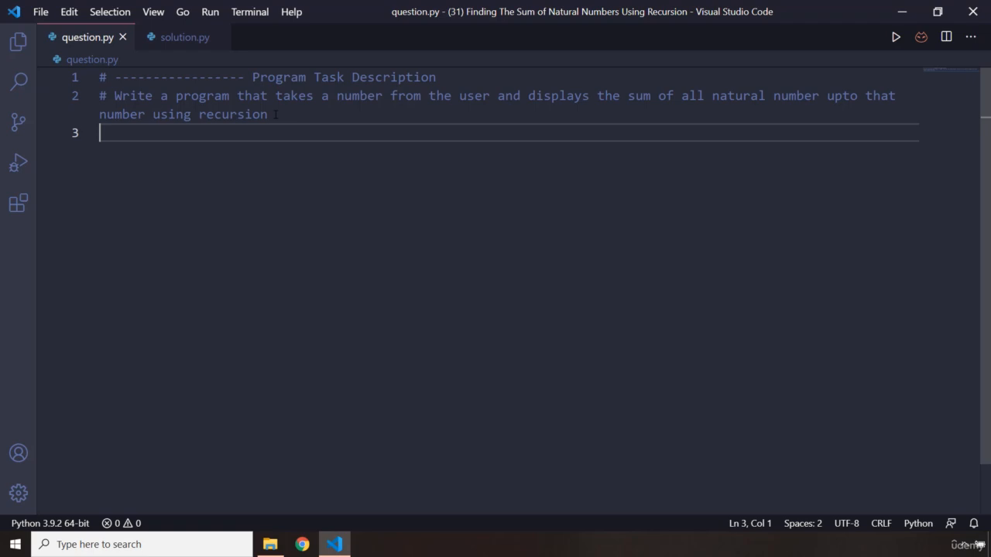
mouse_move(326, 132)
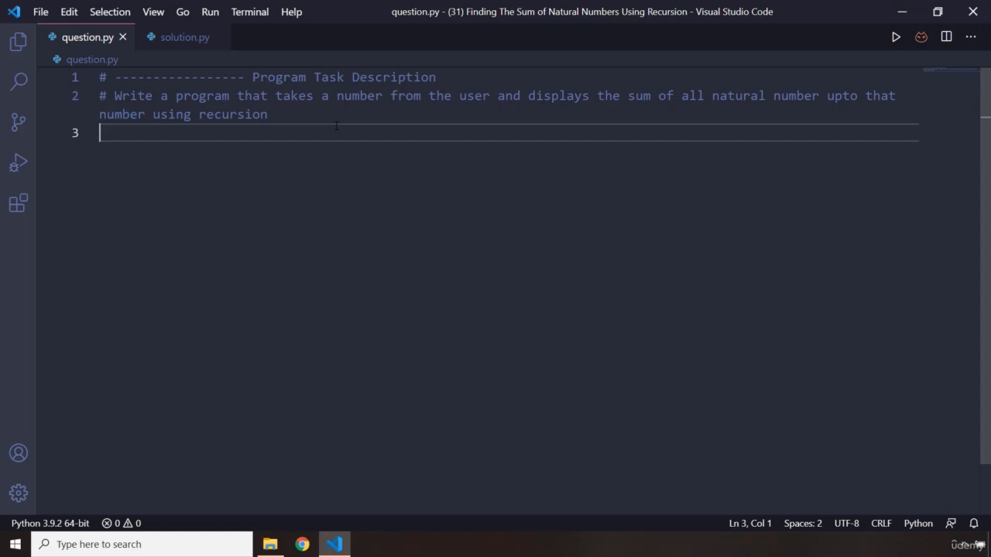
Switch from the task description in question.py to the empty solution.py tab.
click(185, 37)
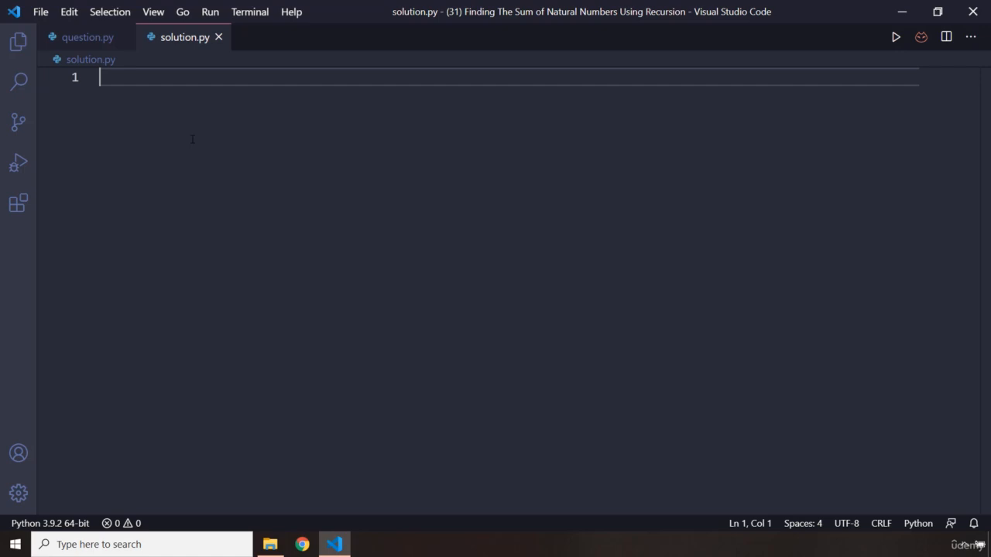
Write recur_nat(n) returning n when n <= 1, otherwise n + recur_nat(n - 1).
text(def)
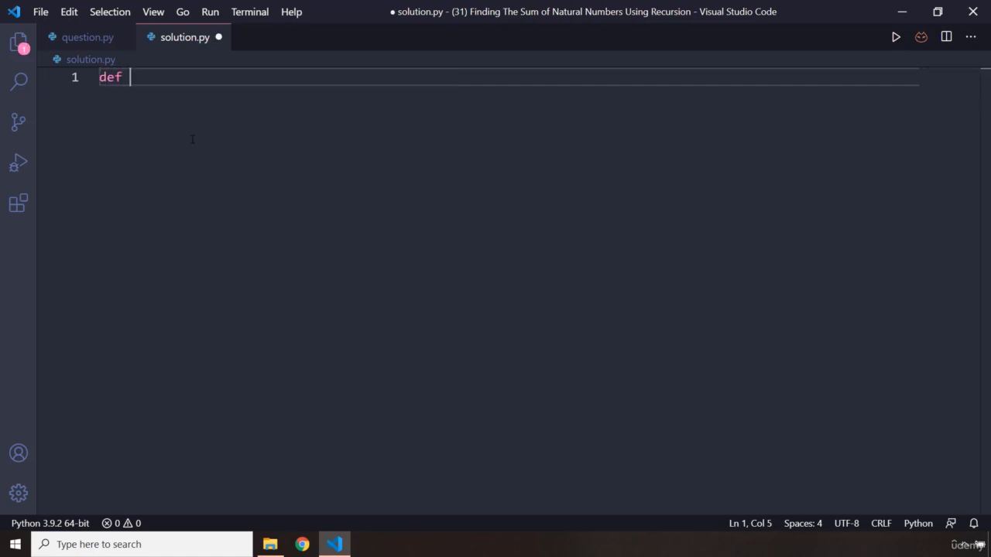
text(recur)
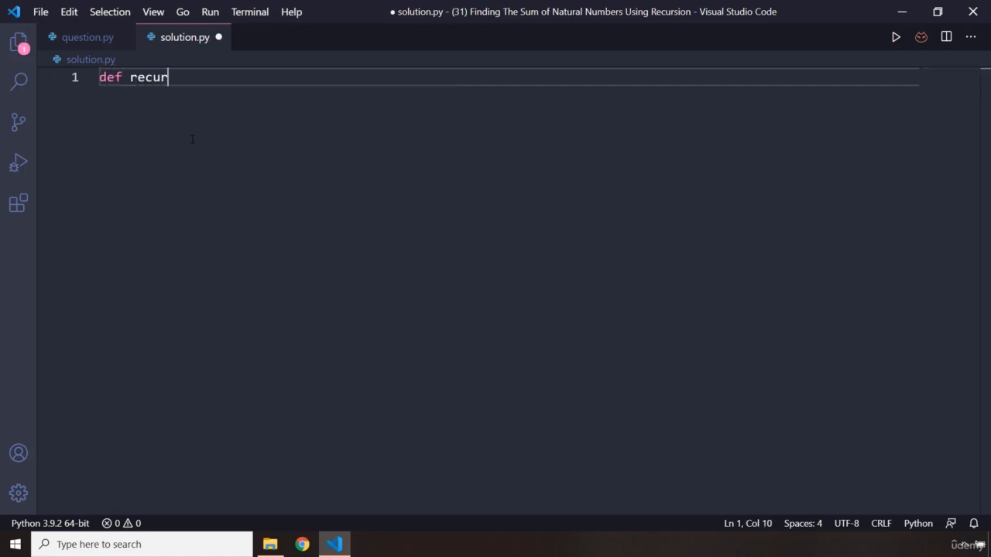
text(_nat())
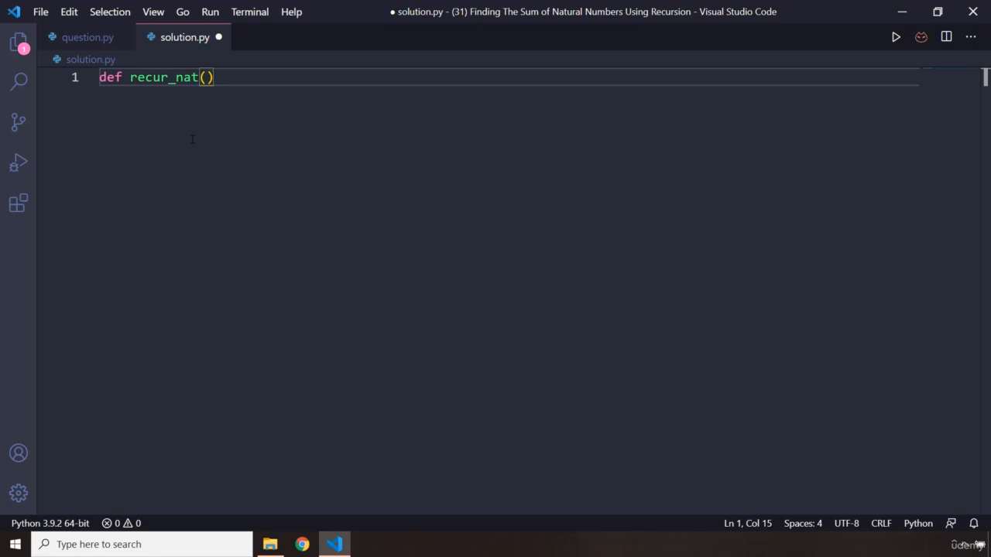
text(n)
text(if n)
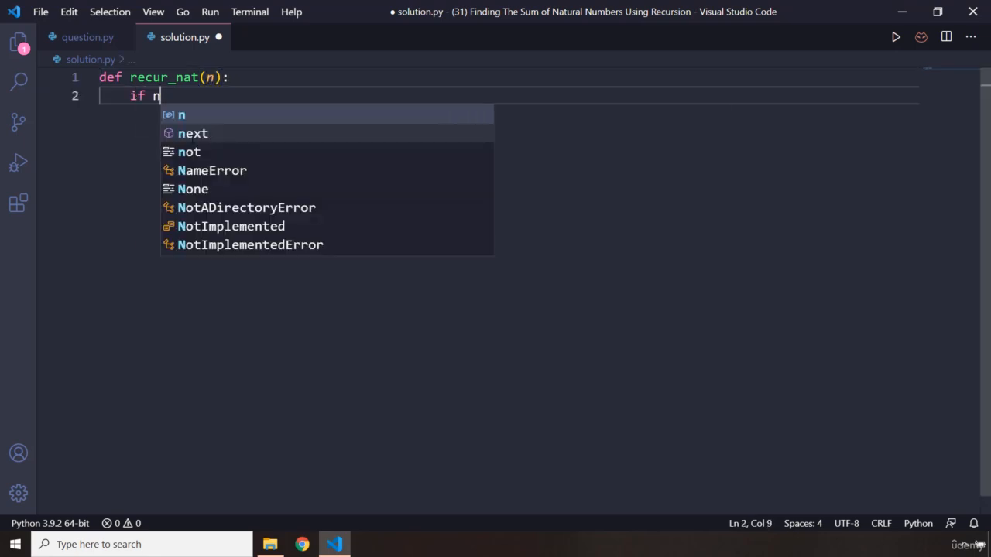
text(<= 1:)
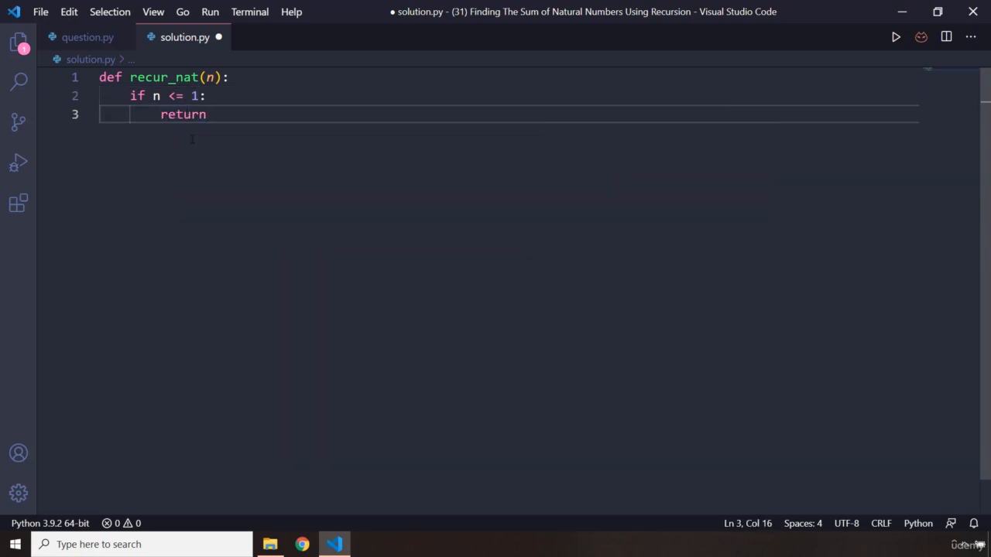
text(n)
text(else:)
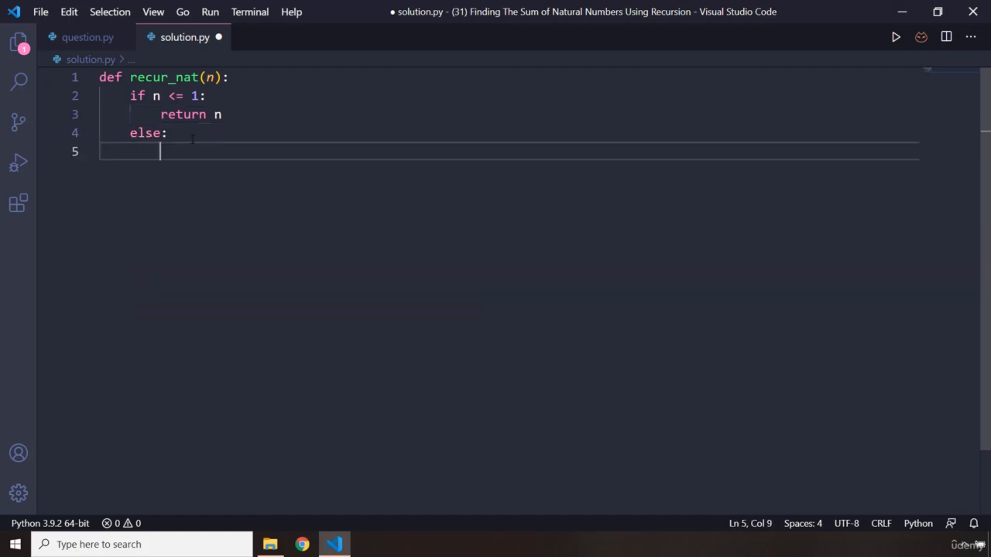
text(return)
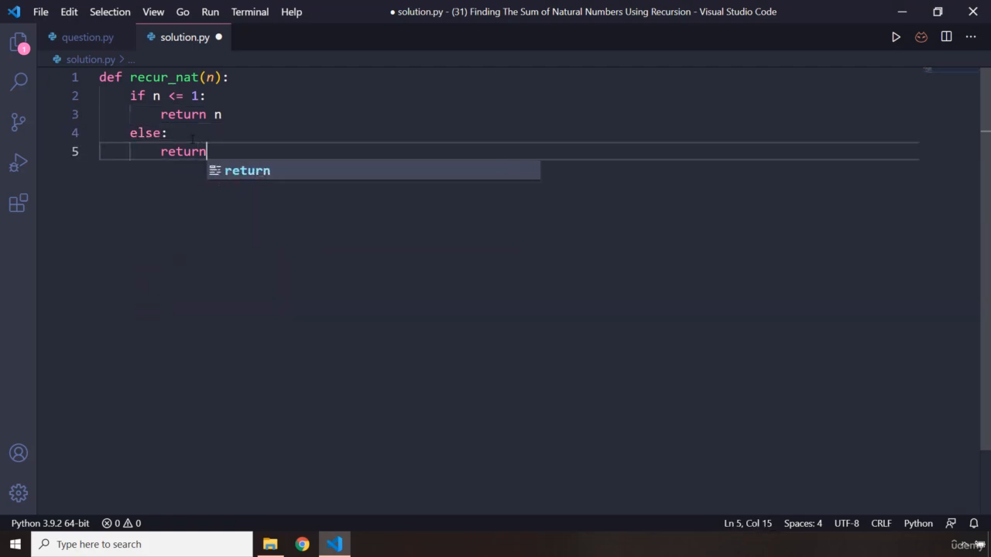
text(n +)
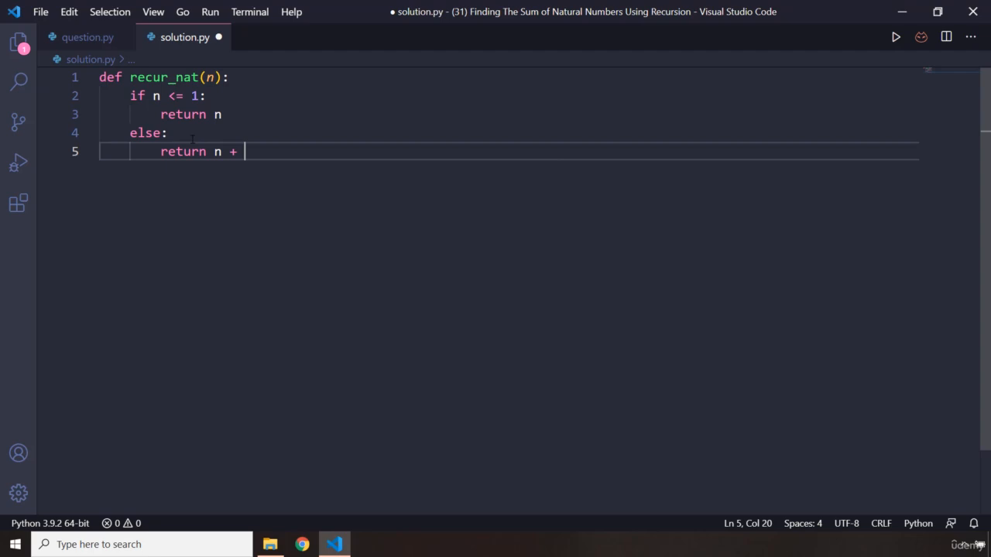
text(recur_nat(n)
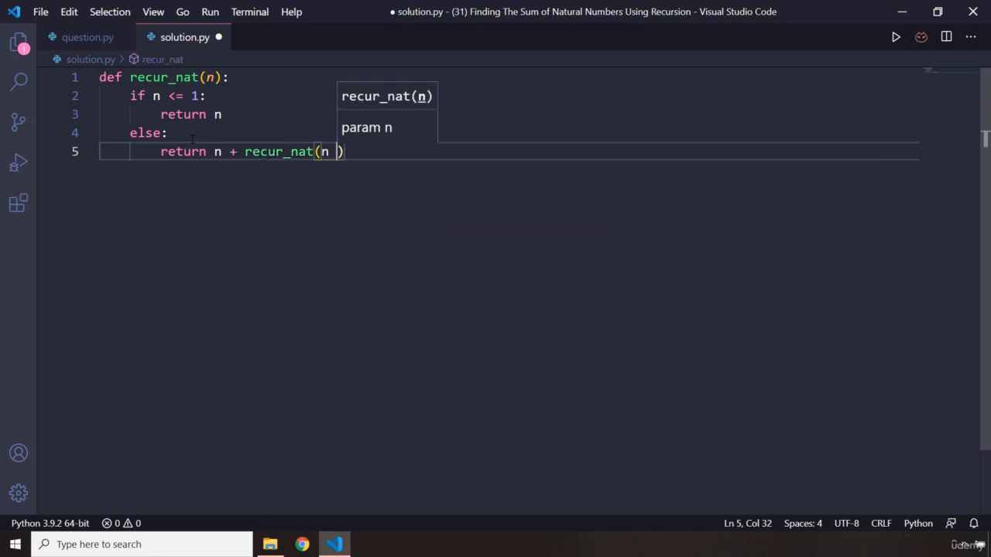
text(- 1)
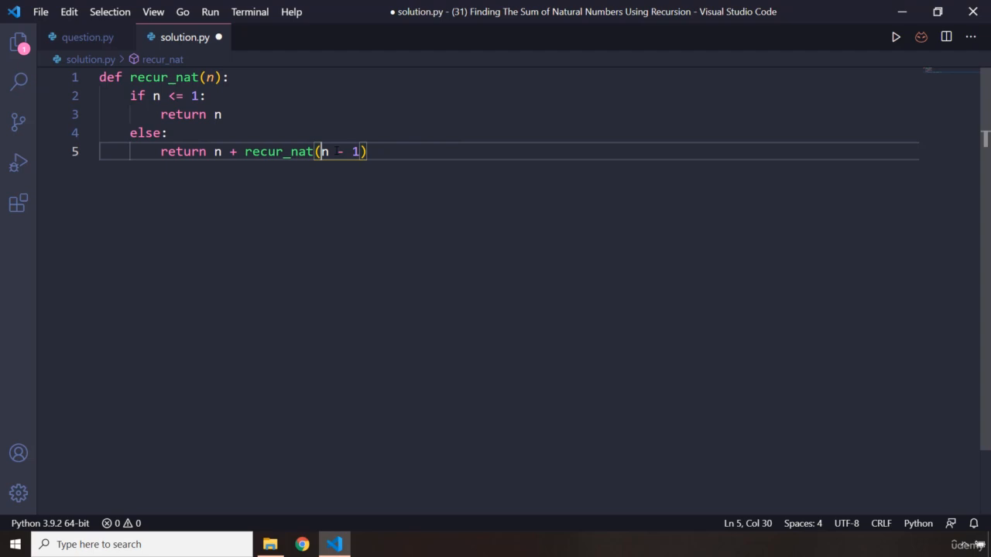
Review the base case and recursive return lines, then start a new line below.
key(ctrl+a)
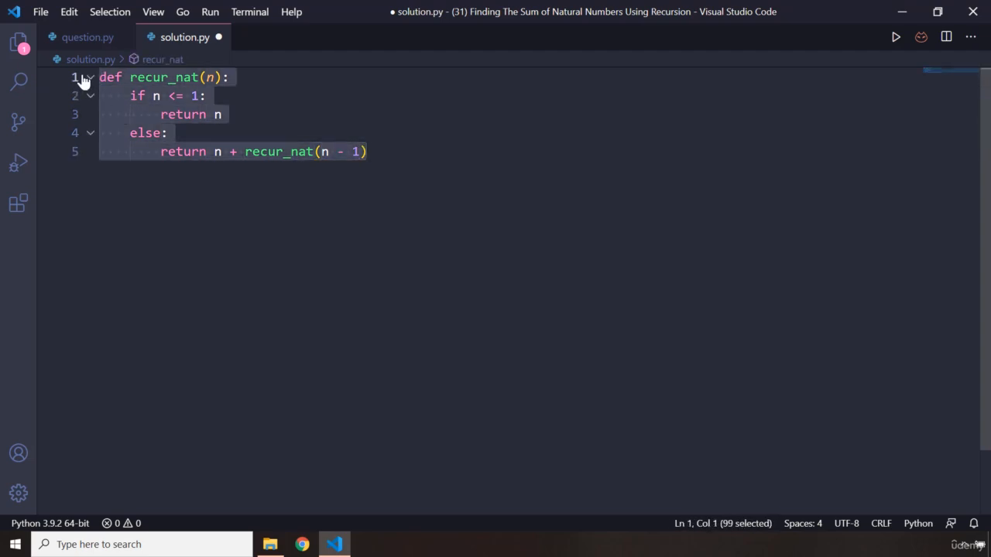
click(167, 133)
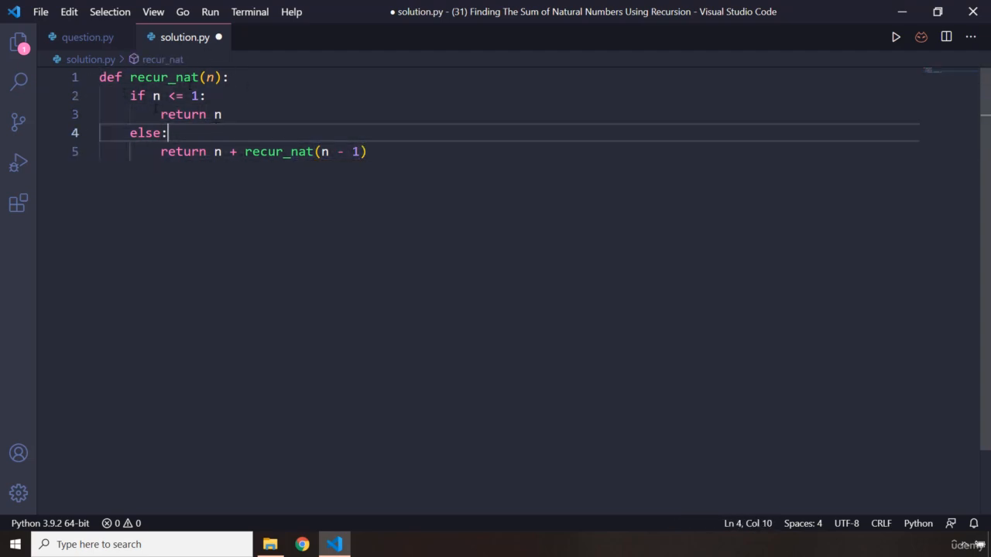
click(369, 151)
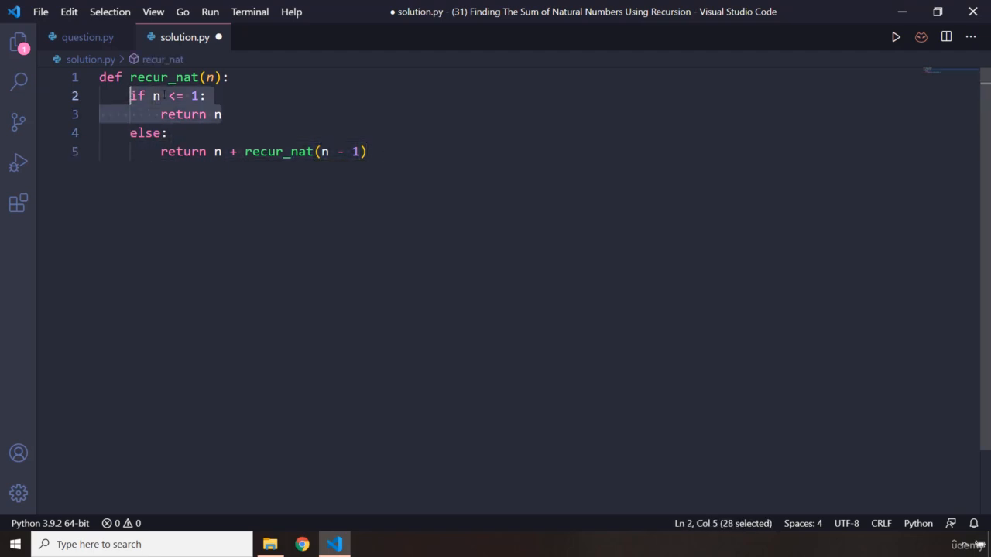
click(205, 95)
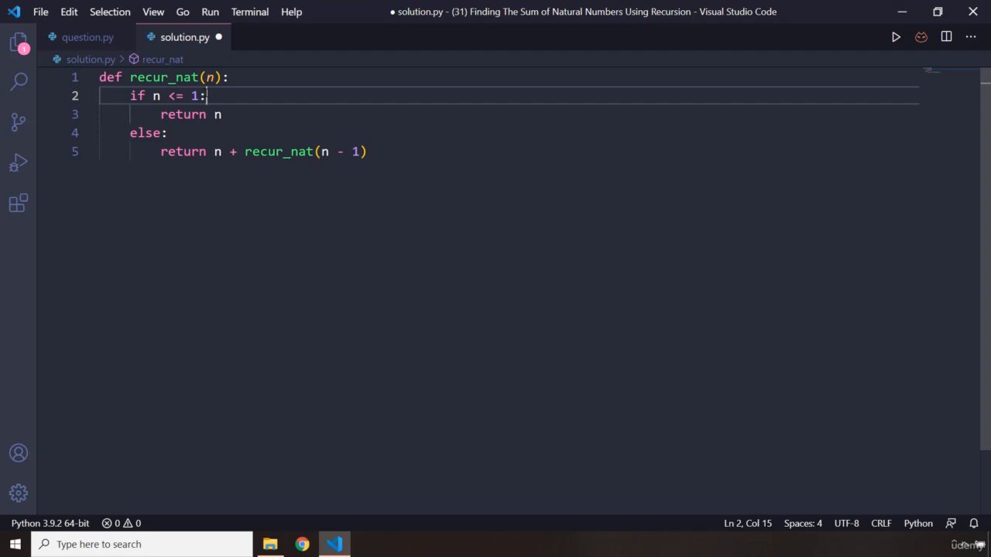
click(222, 114)
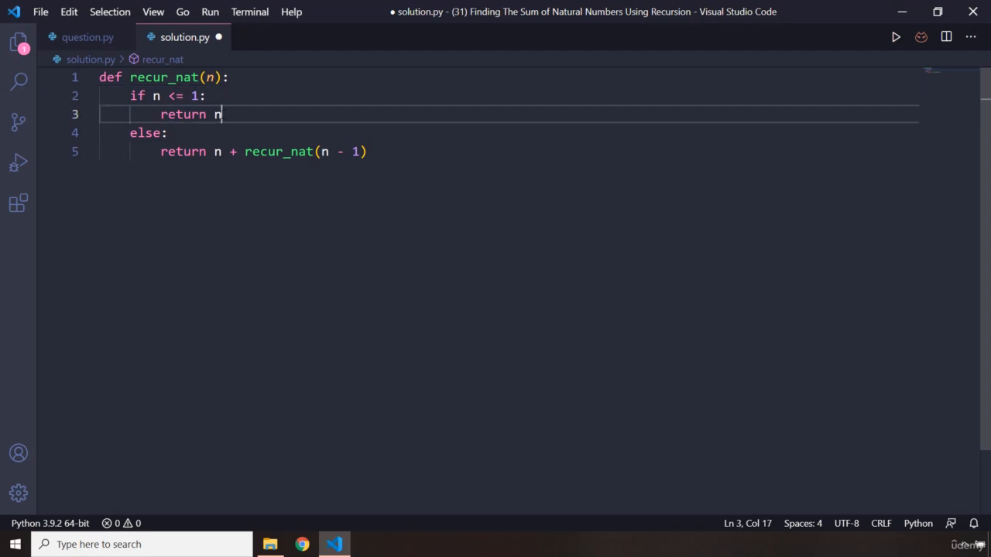
click(367, 151)
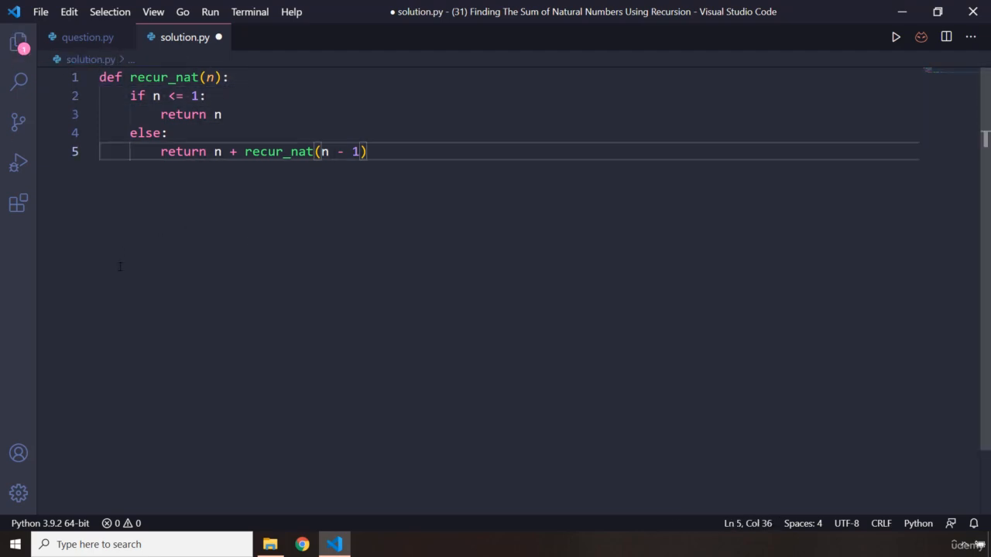
key(Enter)
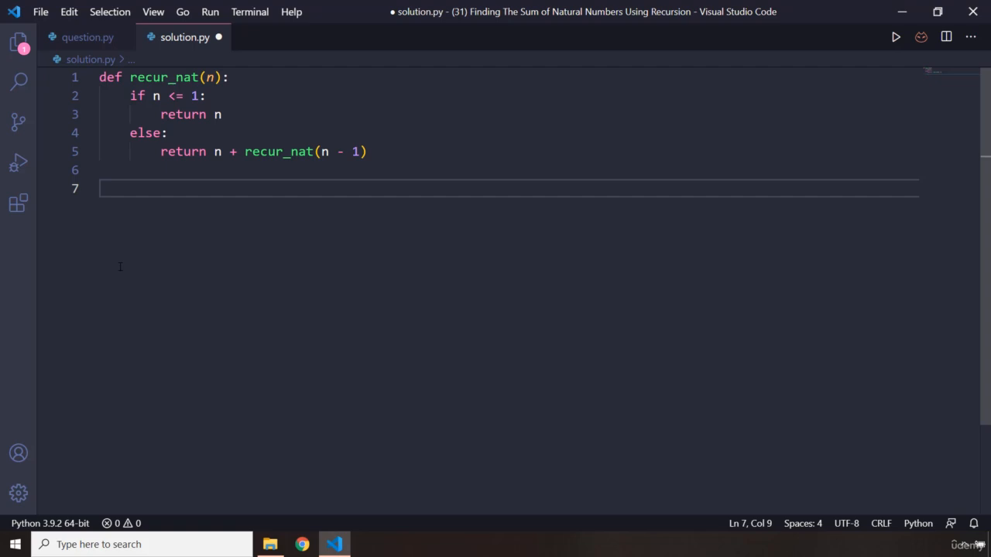
Add number = int(input("Enter a Number: ")) below recur_nat.
text(numbe)
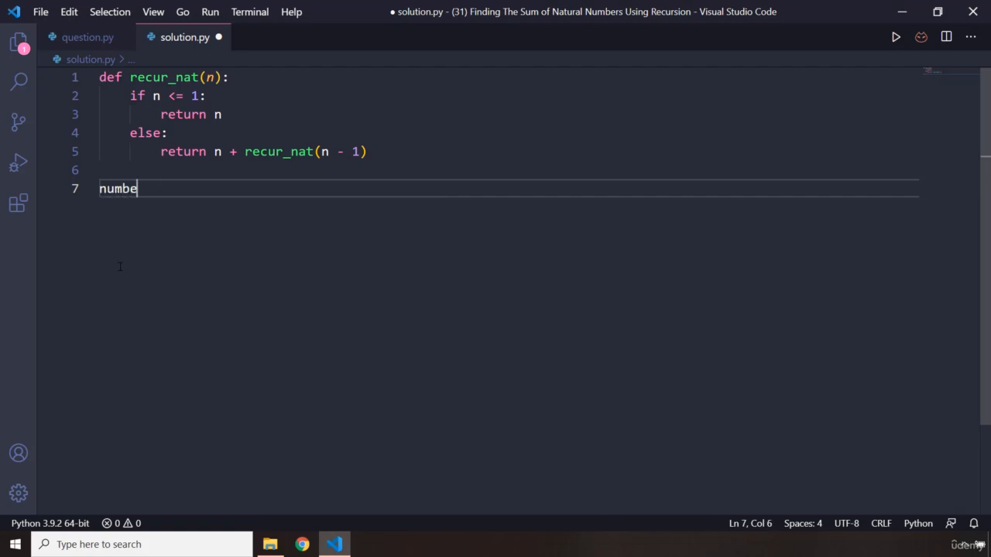
text(r =)
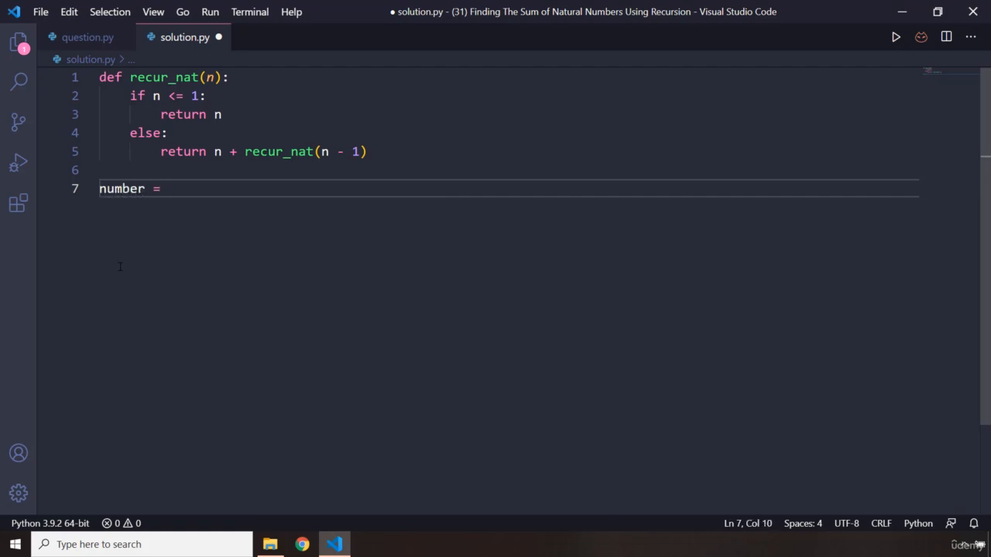
text(int(input()
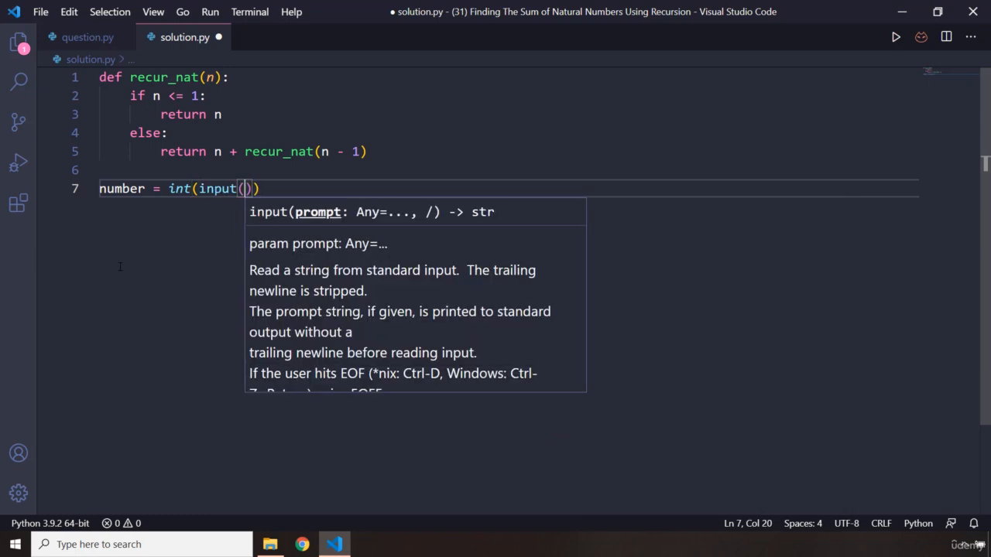
text("Enter a n)
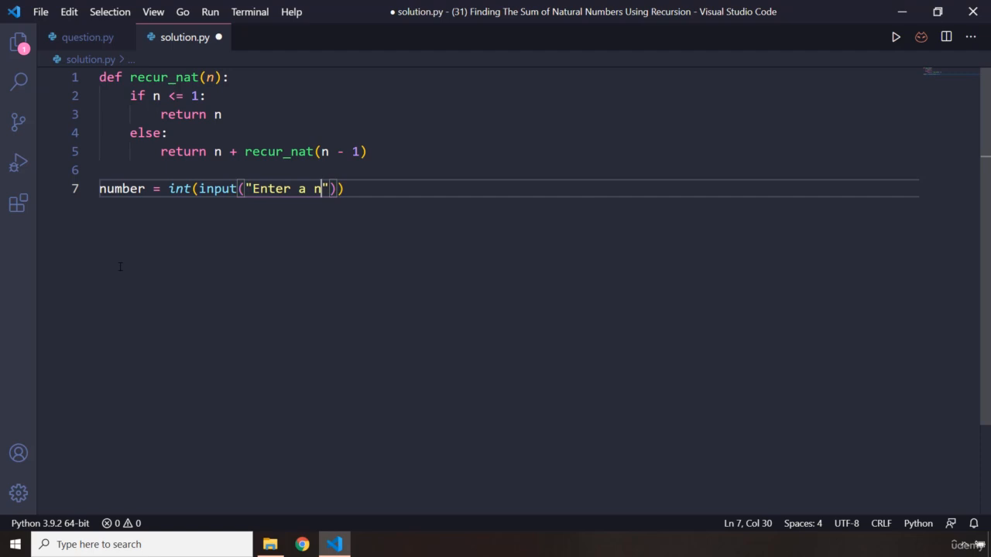
text(umber:)
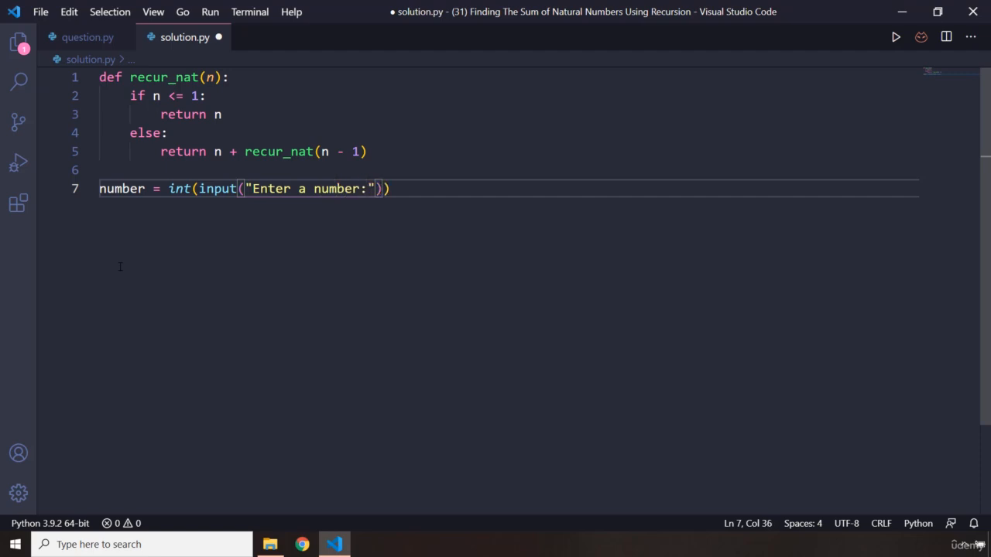
text(Number)
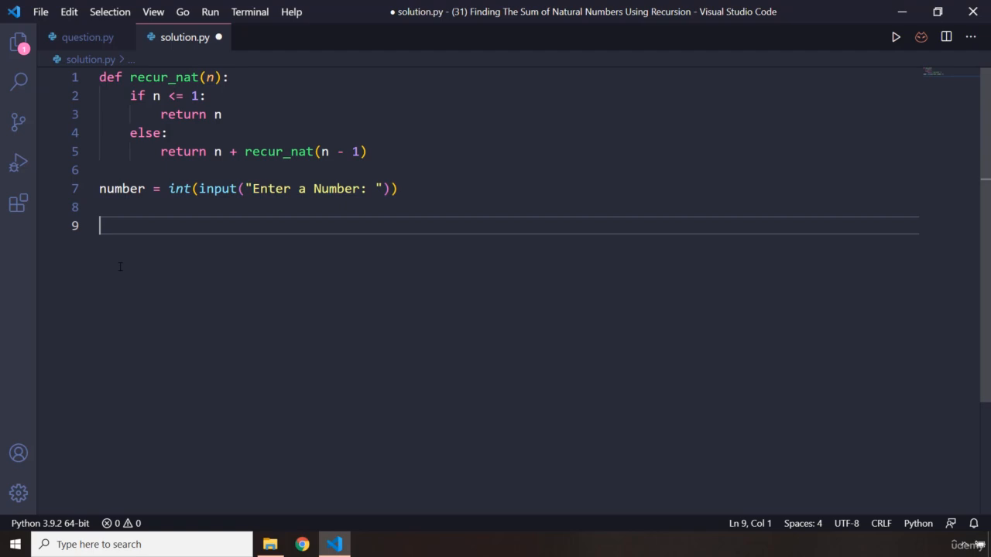
Add an if number <= 0 branch telling the user to enter a positive integer.
text(if num)
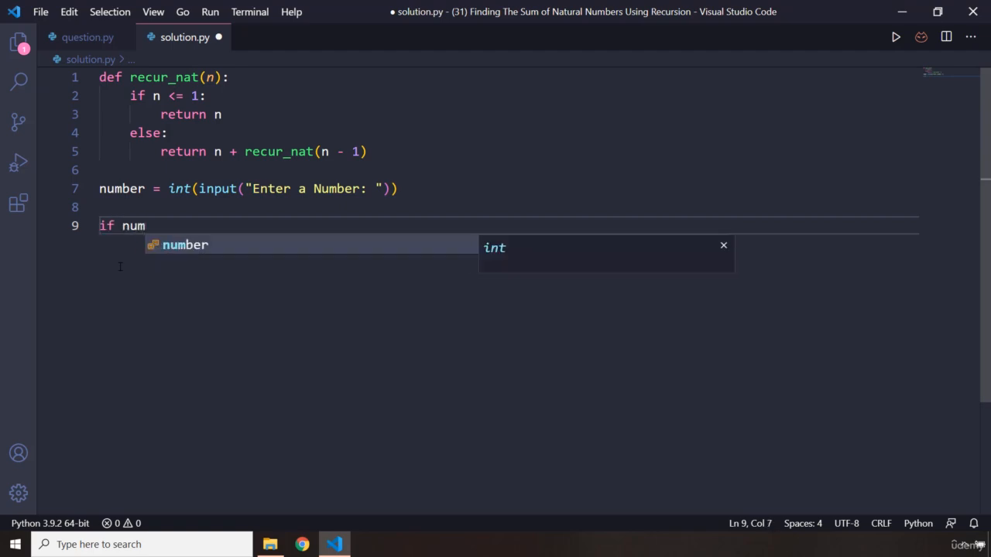
text(ber <= 0)
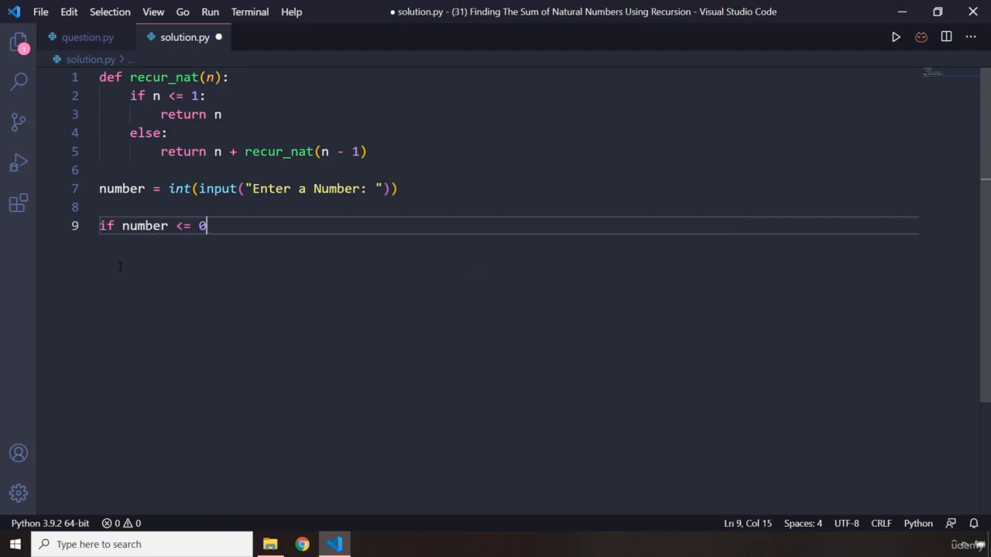
text(:)
text(print("Ple)
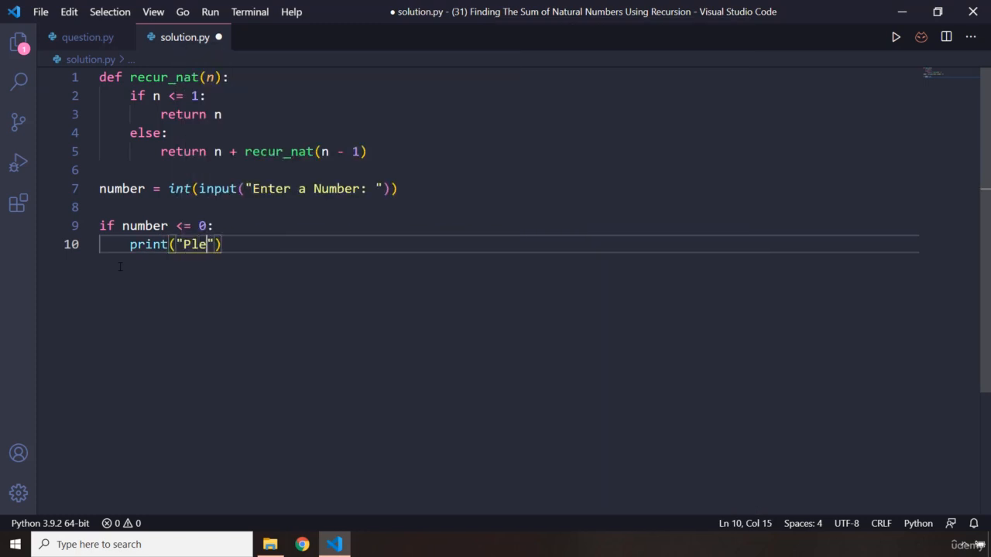
text(ase)
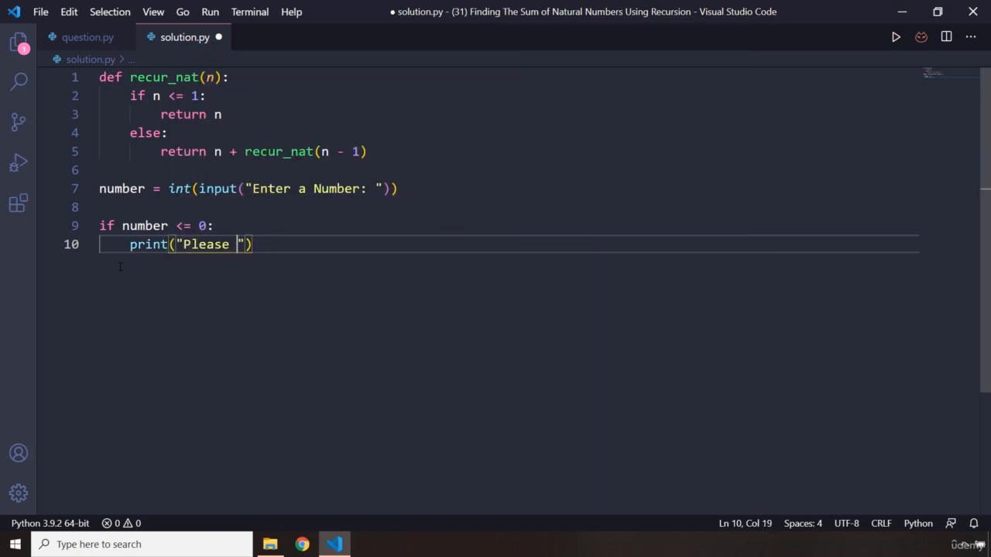
text(enter a posi)
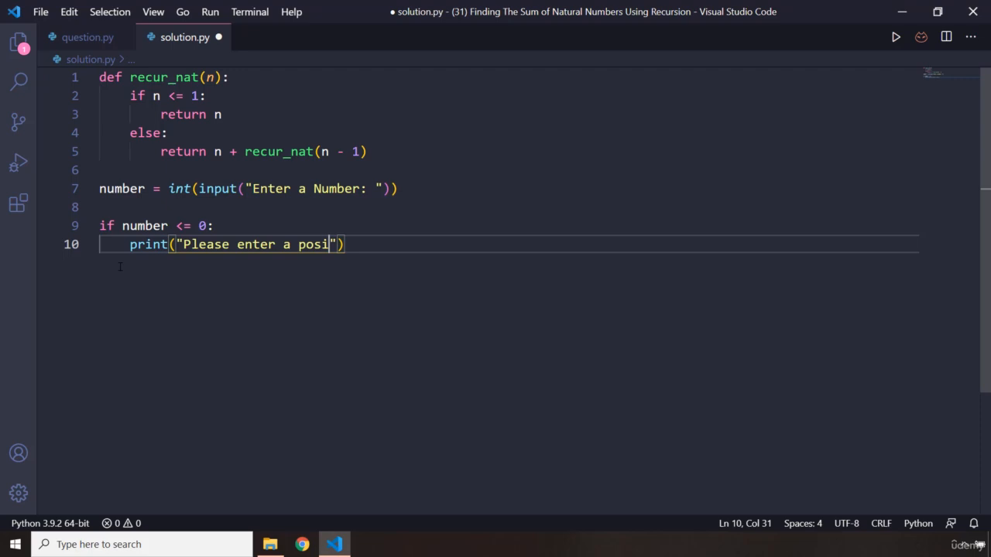
text(tive integer)
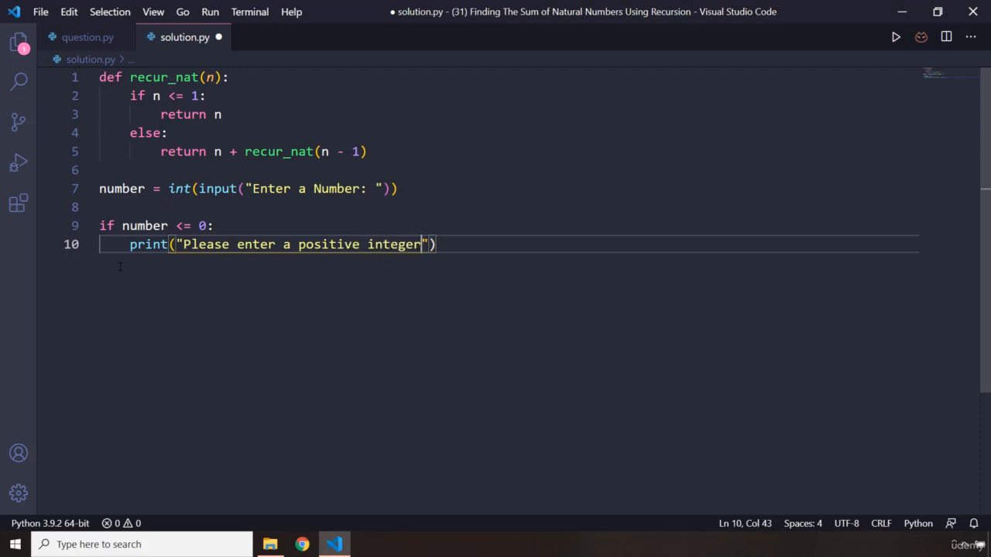
text(else:)
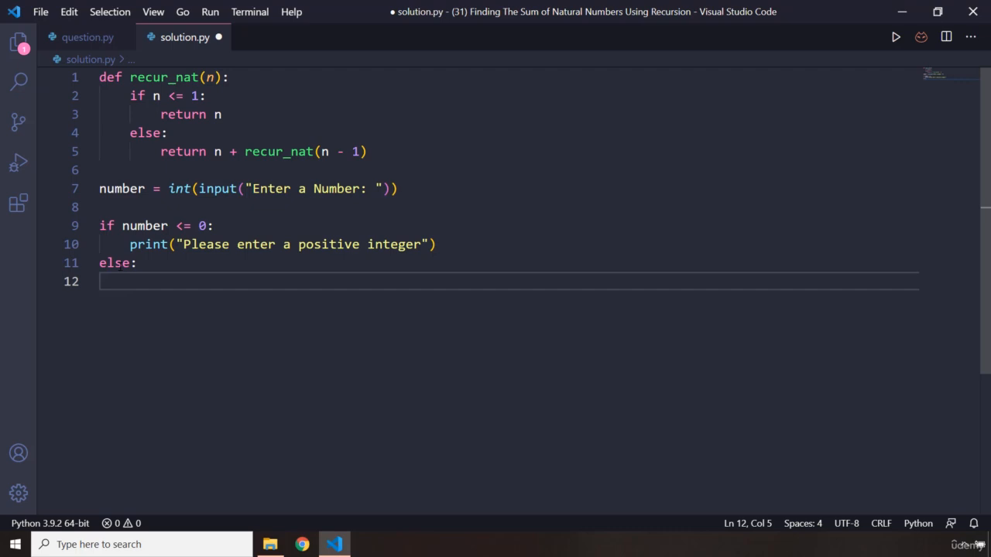
Print the recur_nat(number) sum otherwise, and run with 10 to get 55.
text(print("The sum")
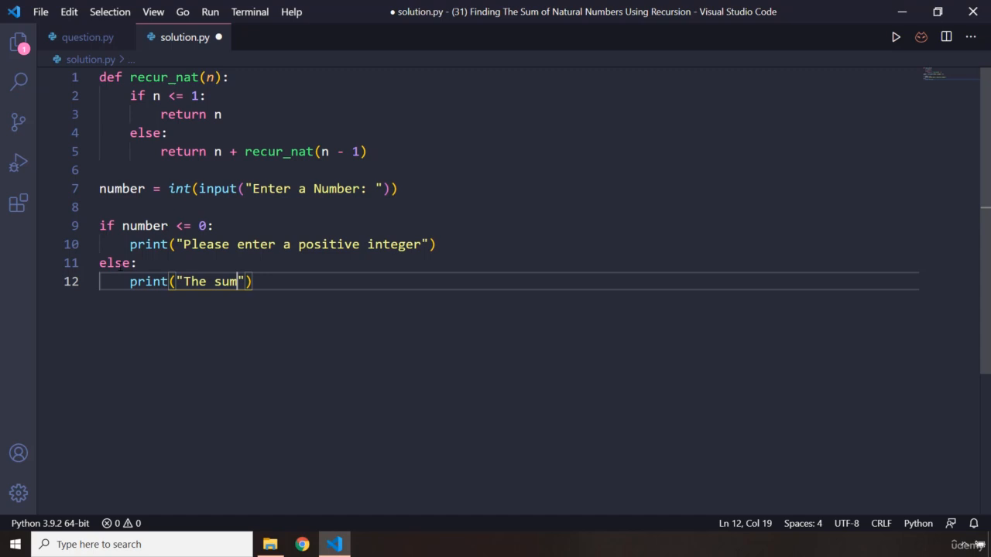
text(is)
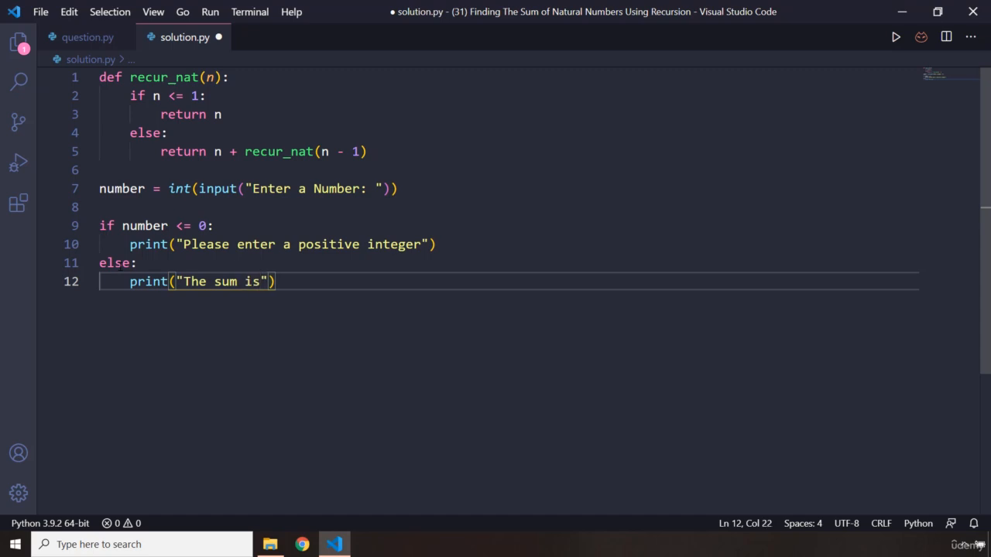
text(, recur_nat()
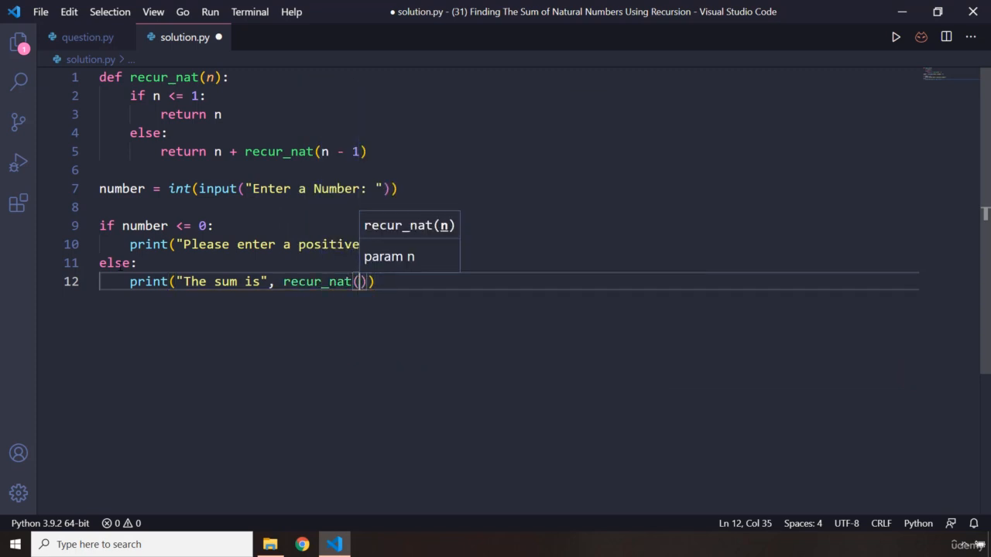
text(number)
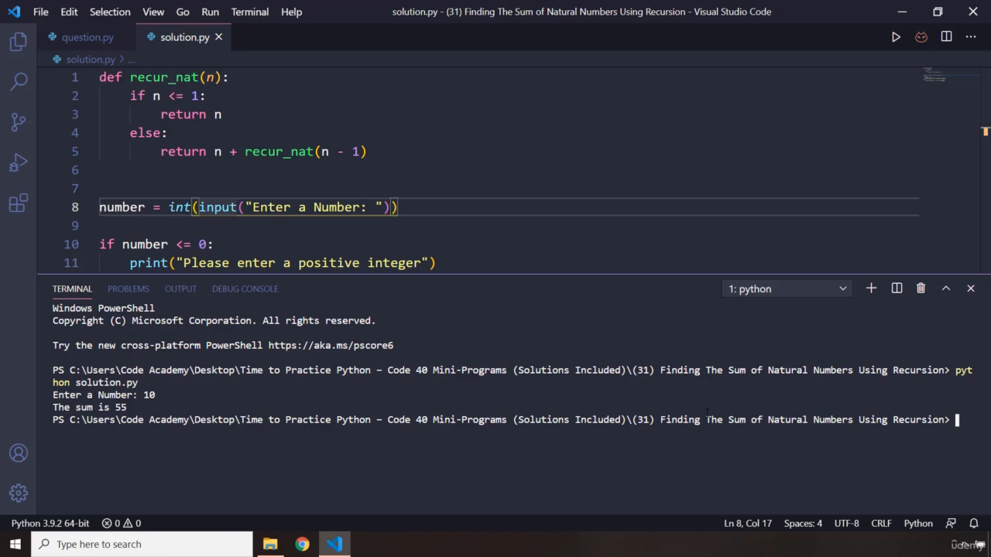
Rerun solution.py in the terminal with input 4, printing a sum of 10.
click(785, 289)
text(python solution.py)
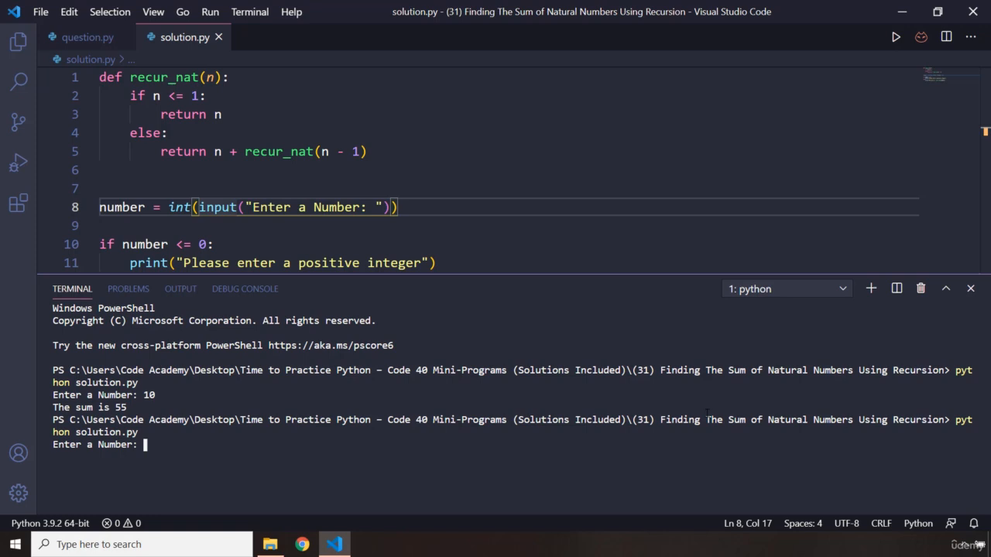
text(4)
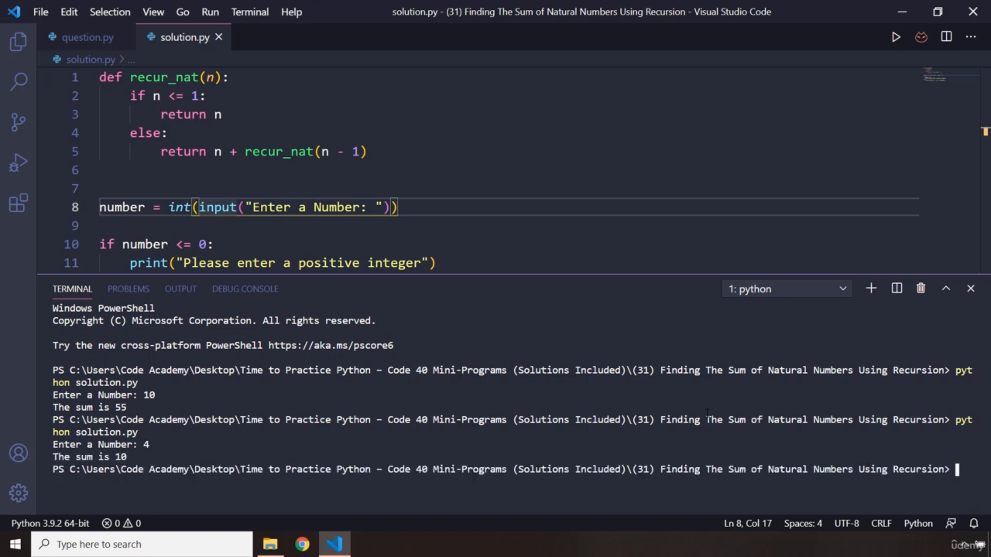